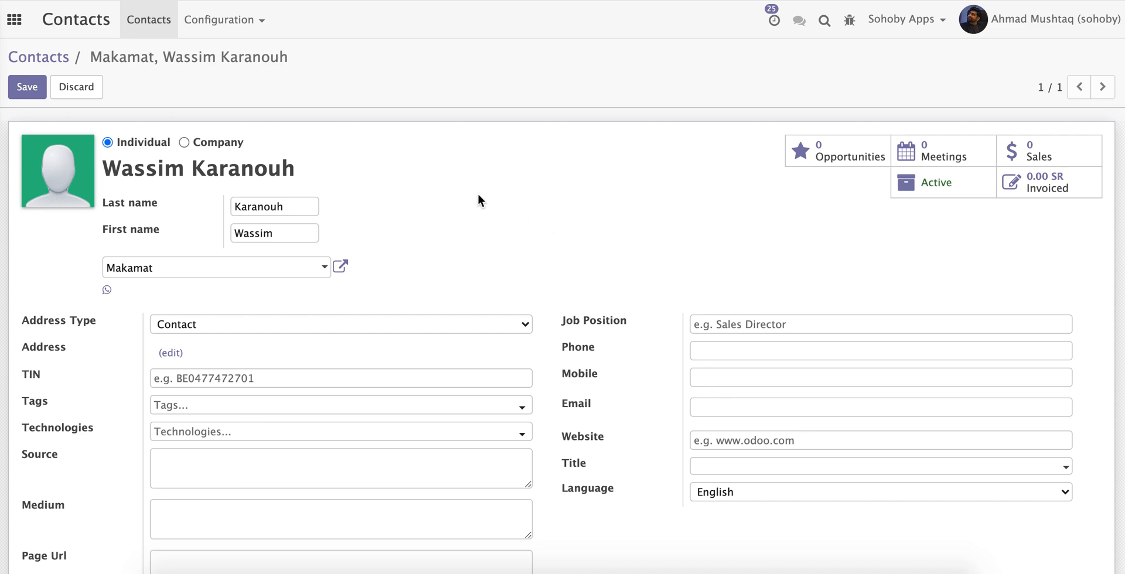
{"action": "mouse_move", "coordinate": [570, 248]}
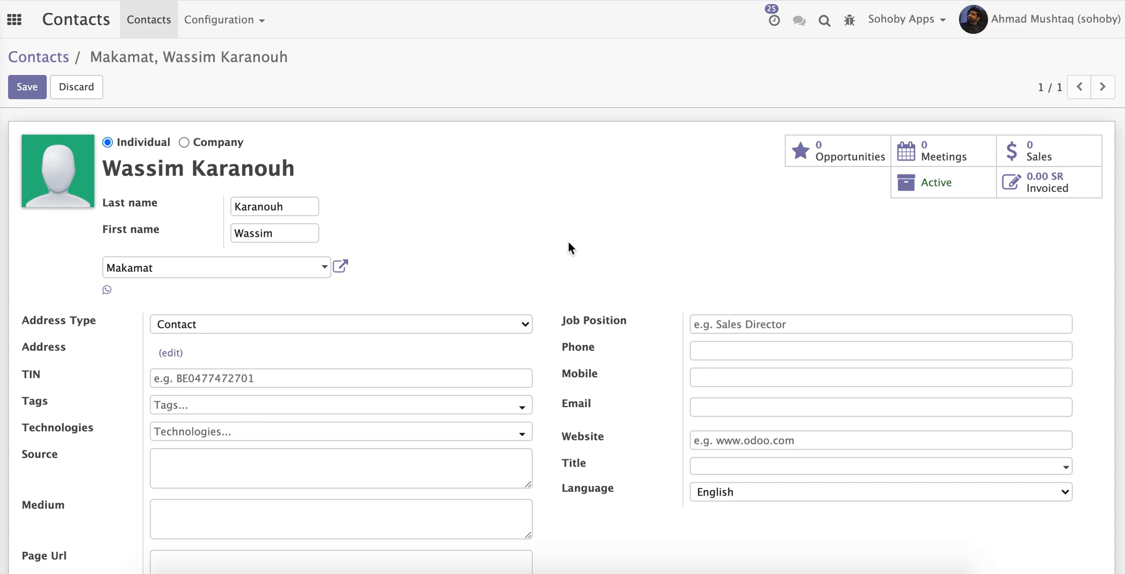
{"action": "mouse_move", "coordinate": [493, 270]}
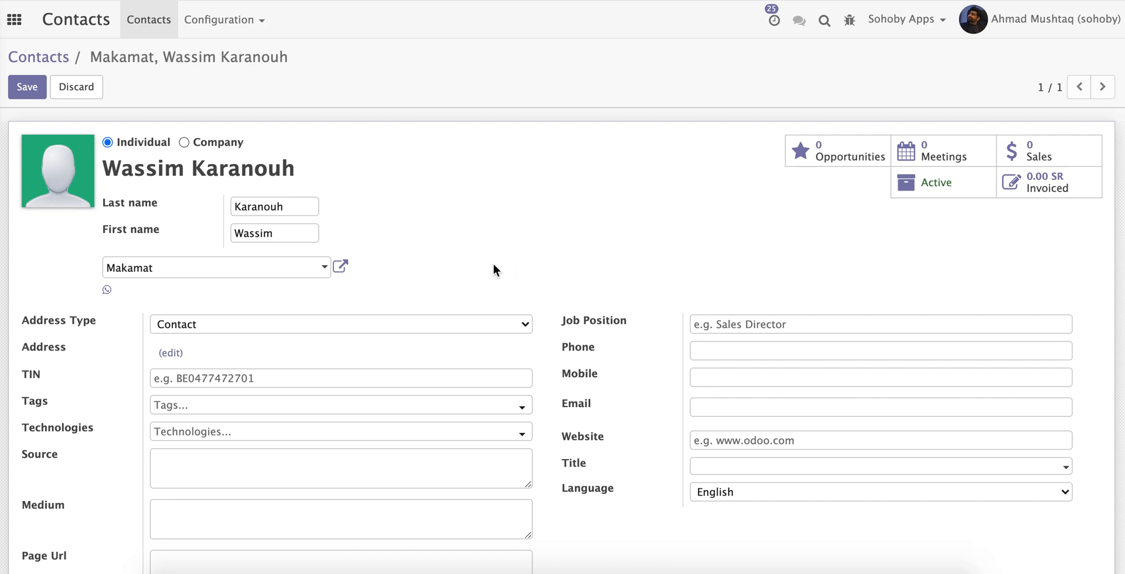
{"action": "mouse_move", "coordinate": [675, 237]}
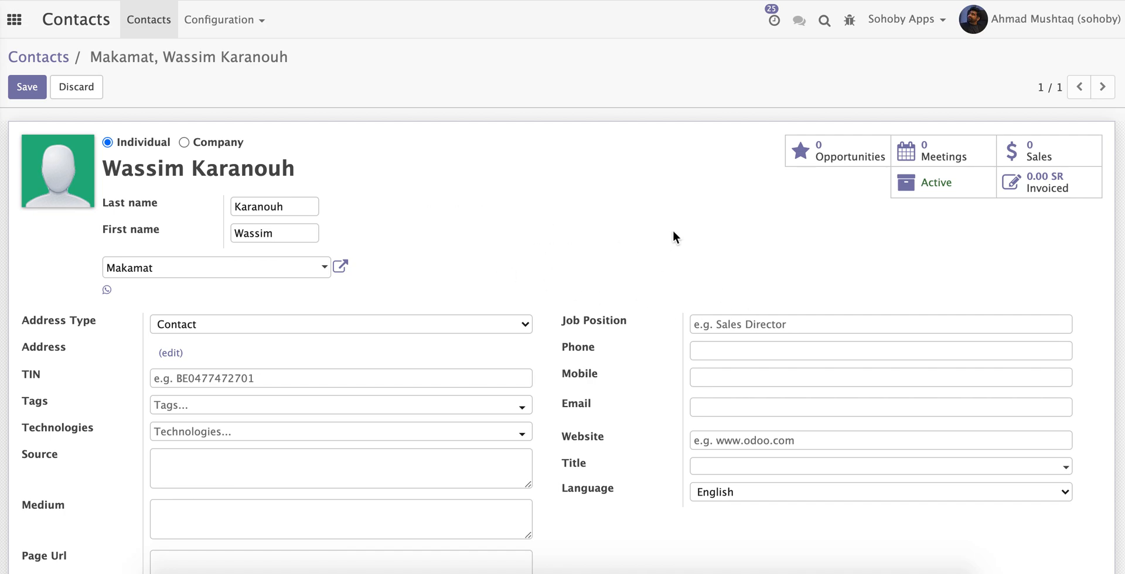
{"action": "mouse_move", "coordinate": [554, 233]}
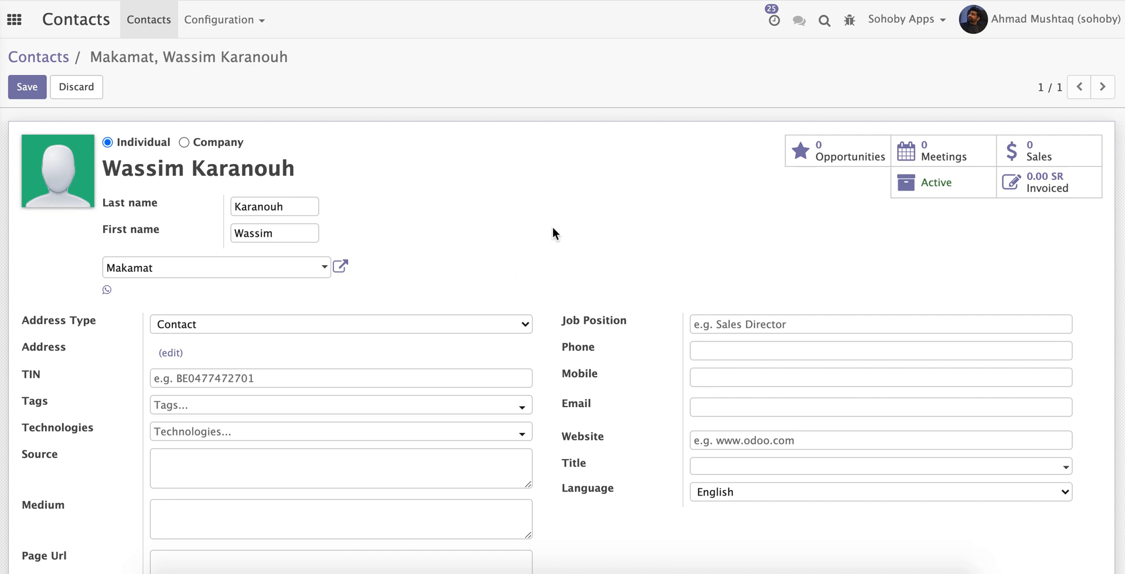
{"action": "mouse_move", "coordinate": [948, 245]}
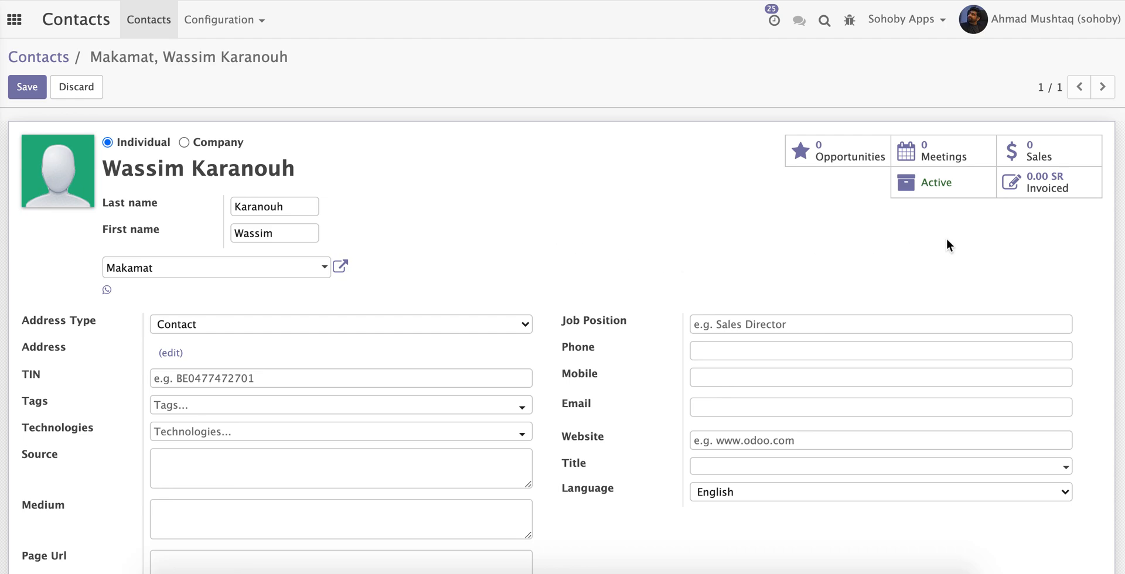
{"action": "mouse_move", "coordinate": [1033, 208]}
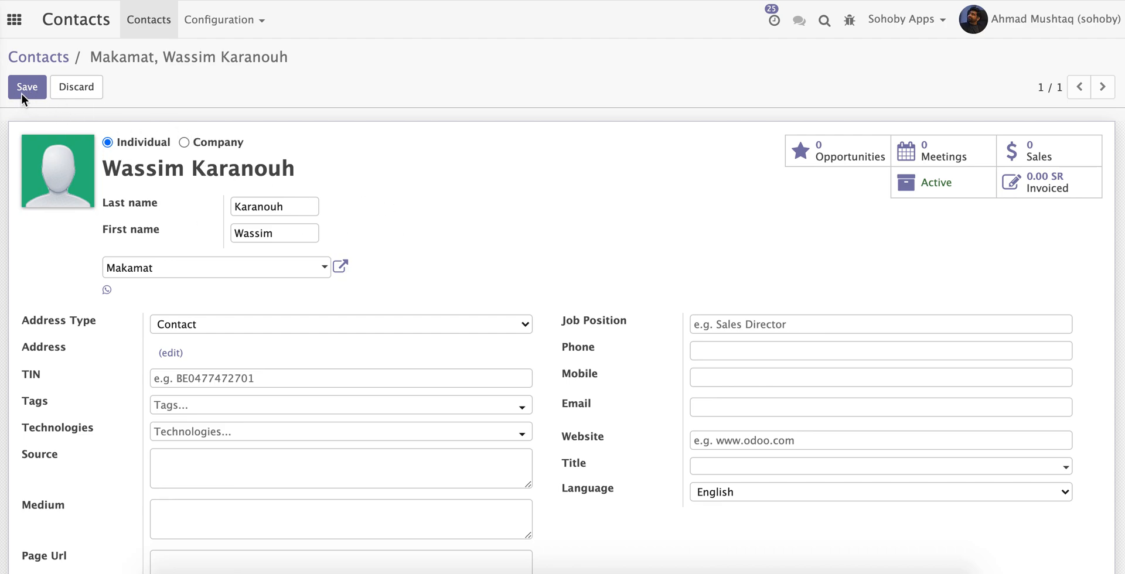
{"action": "mouse_move", "coordinate": [45, 106]}
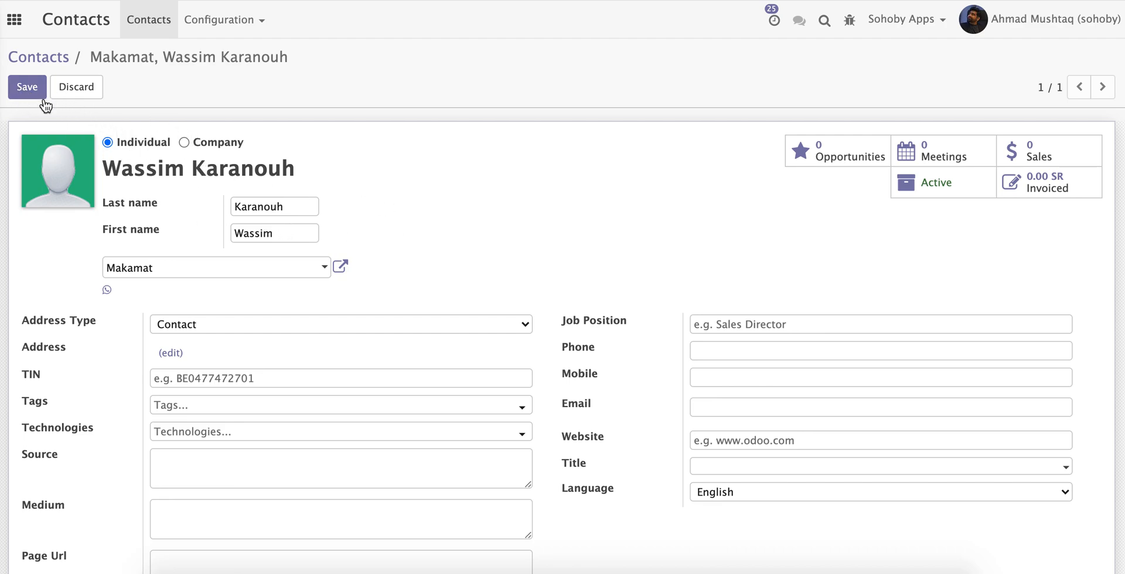
Step: Try saving the contact, hit the invalid receivable/payable warning, and open Makamat's record
{"action": "left_click", "coordinate": [26, 87]}
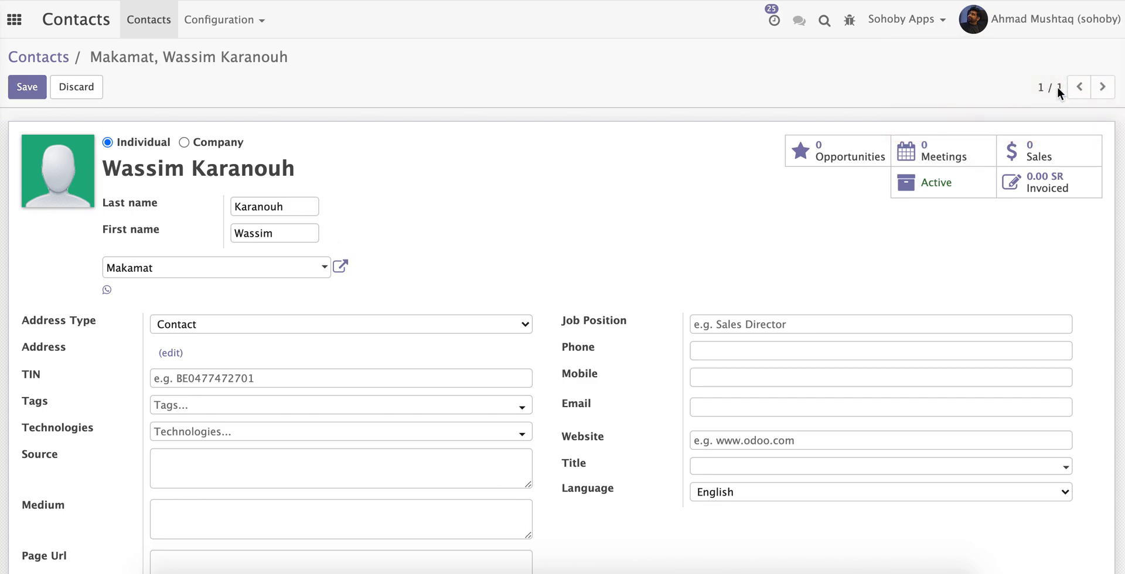
{"action": "left_click", "coordinate": [27, 87]}
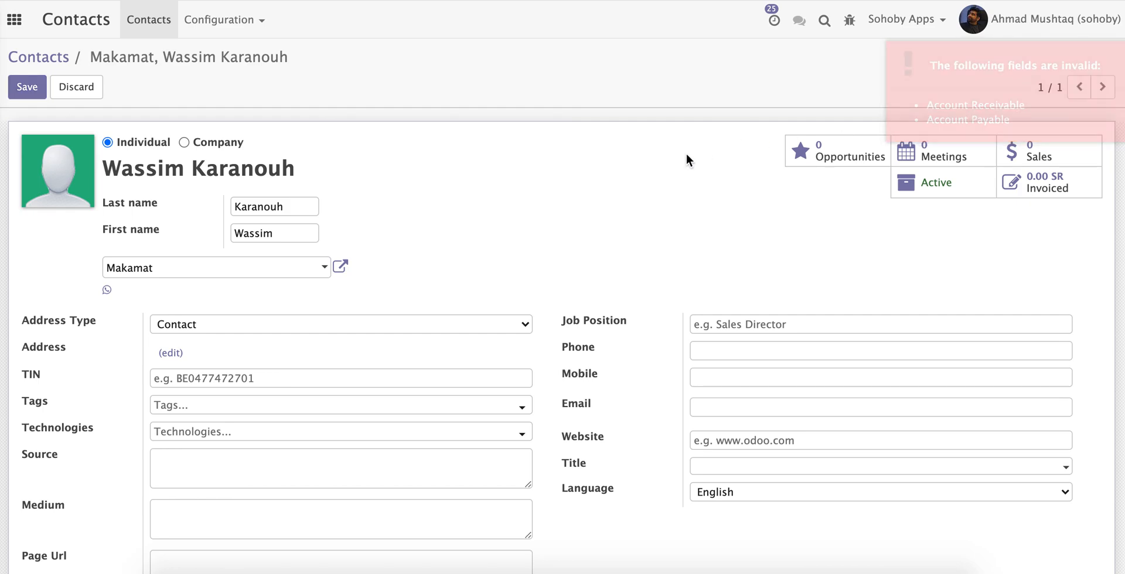
{"action": "scroll", "scroll_direction": "down", "scroll_amount": 3}
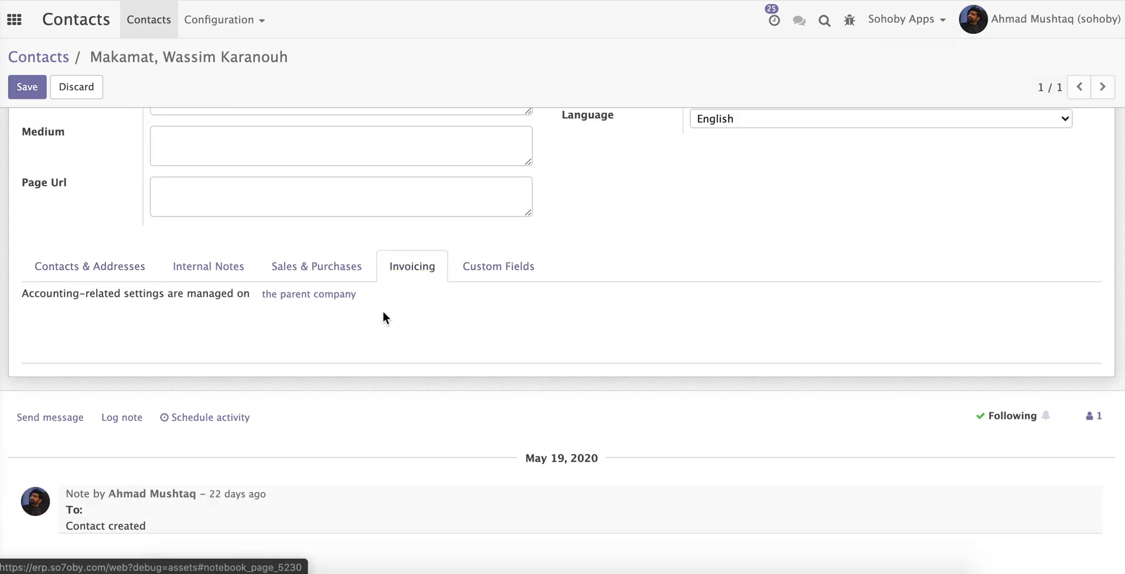
{"action": "mouse_move", "coordinate": [420, 330]}
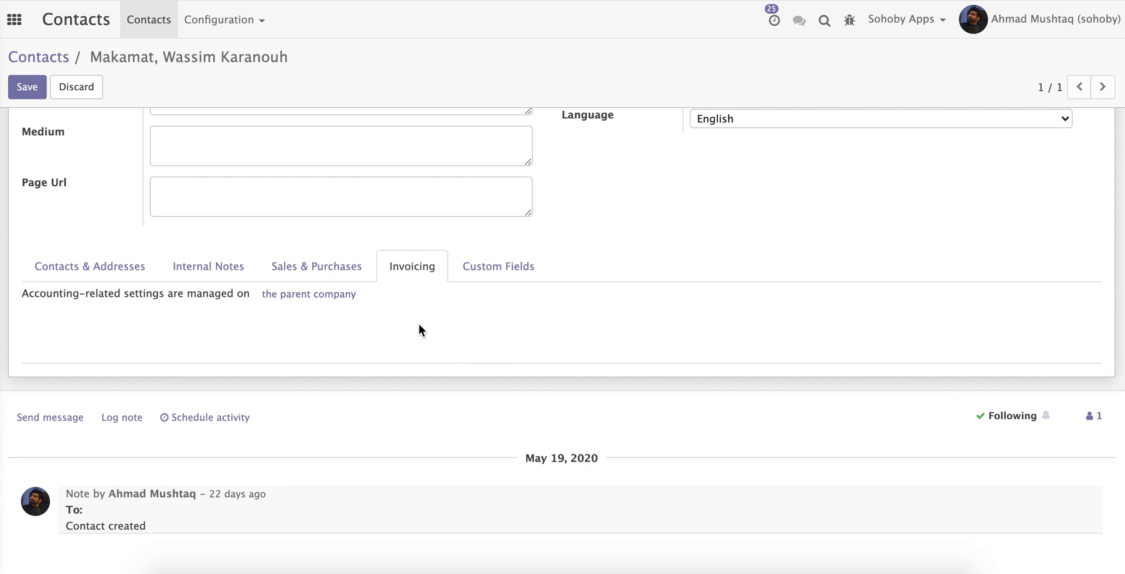
{"action": "scroll", "scroll_direction": "up", "scroll_amount": 3}
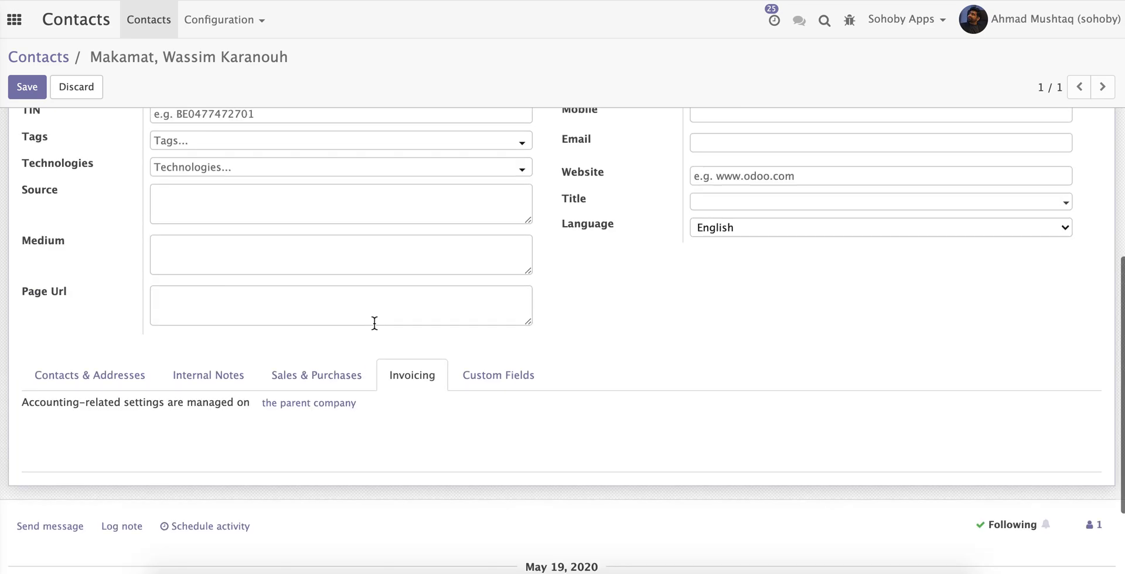
{"action": "scroll", "scroll_direction": "up", "scroll_amount": 3}
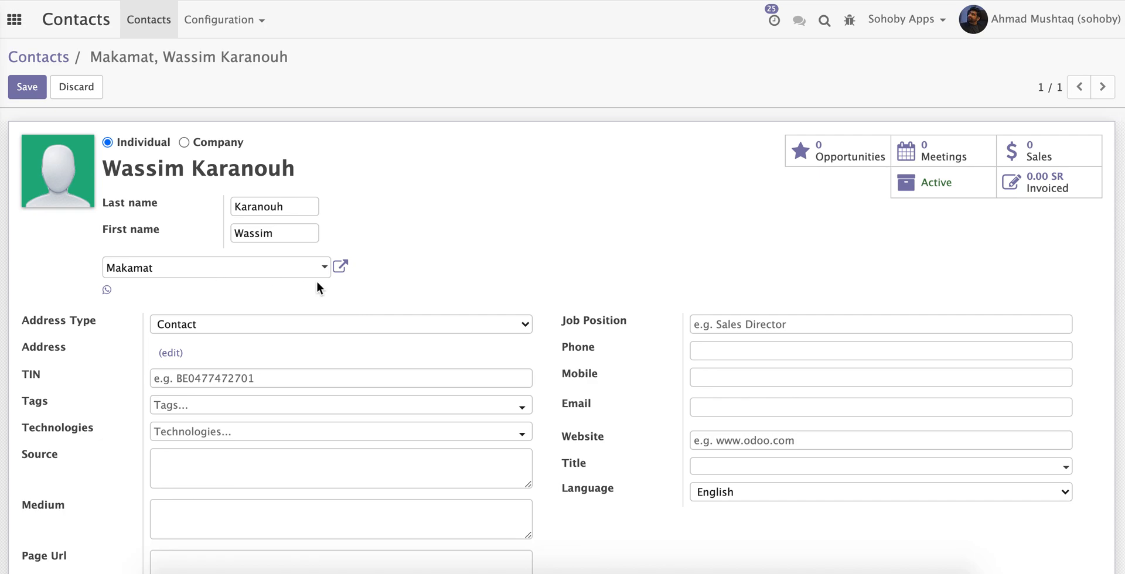
{"action": "left_click", "coordinate": [340, 266]}
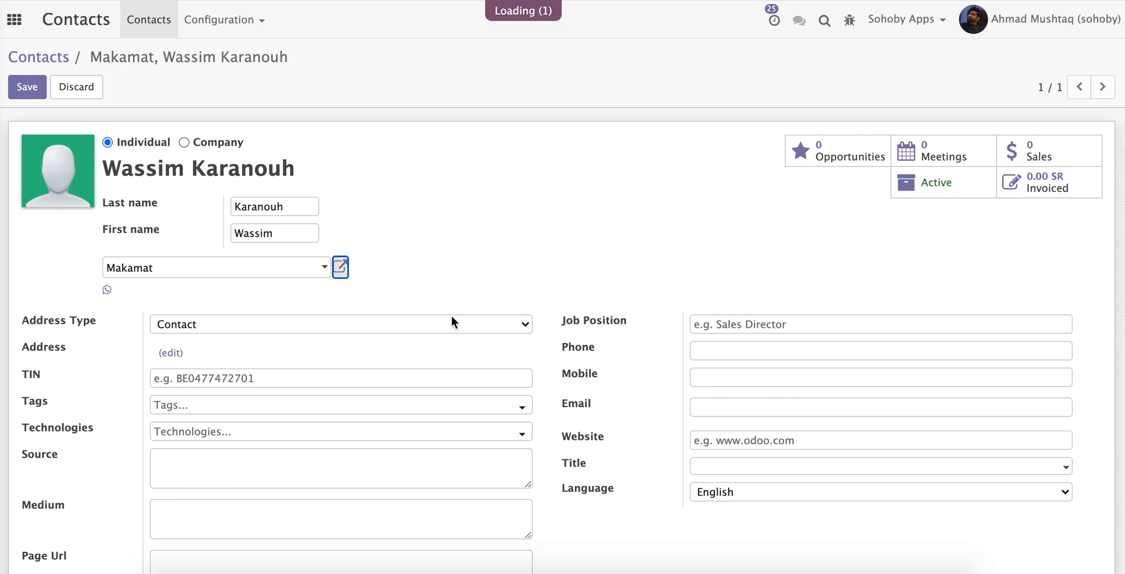
Step: Save Makamat with its existing receivable and payable accounts, then retry saving the contact unsuccessfully
{"action": "left_click", "coordinate": [339, 268]}
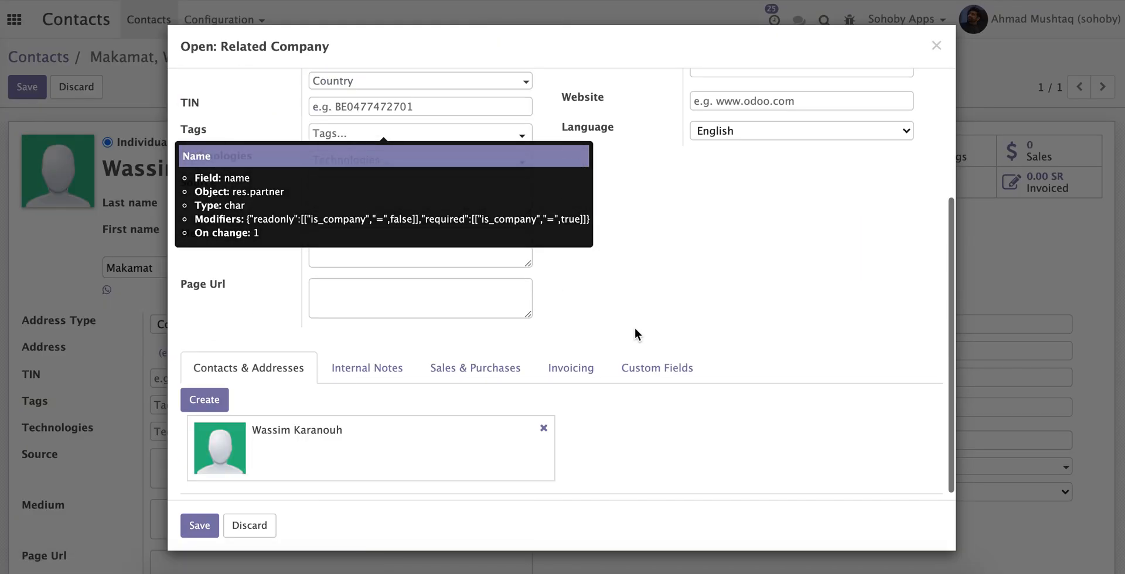
{"action": "left_click", "coordinate": [570, 368]}
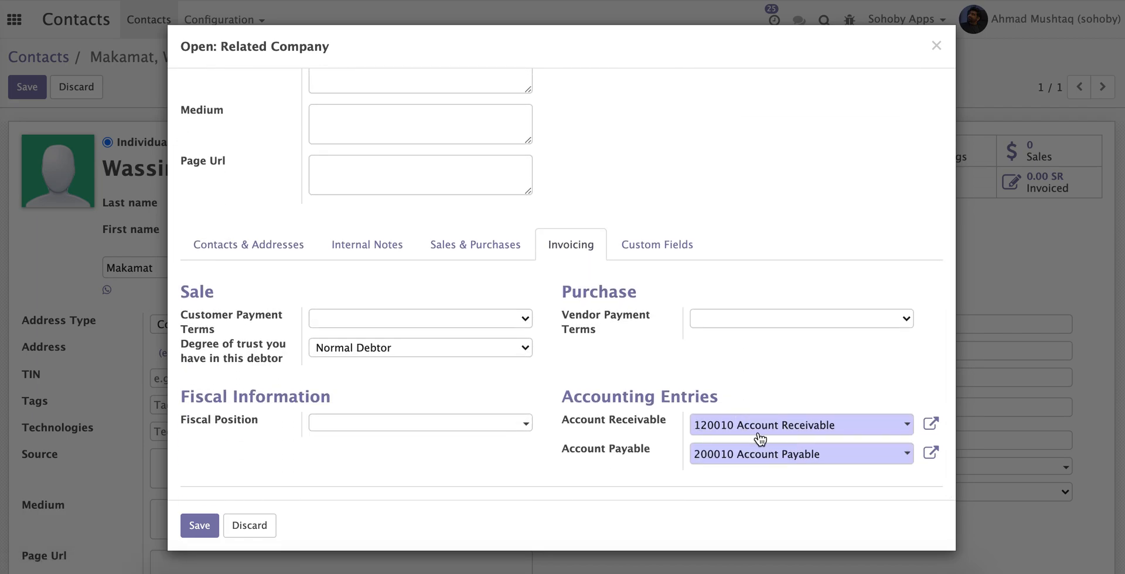
{"action": "mouse_move", "coordinate": [200, 526]}
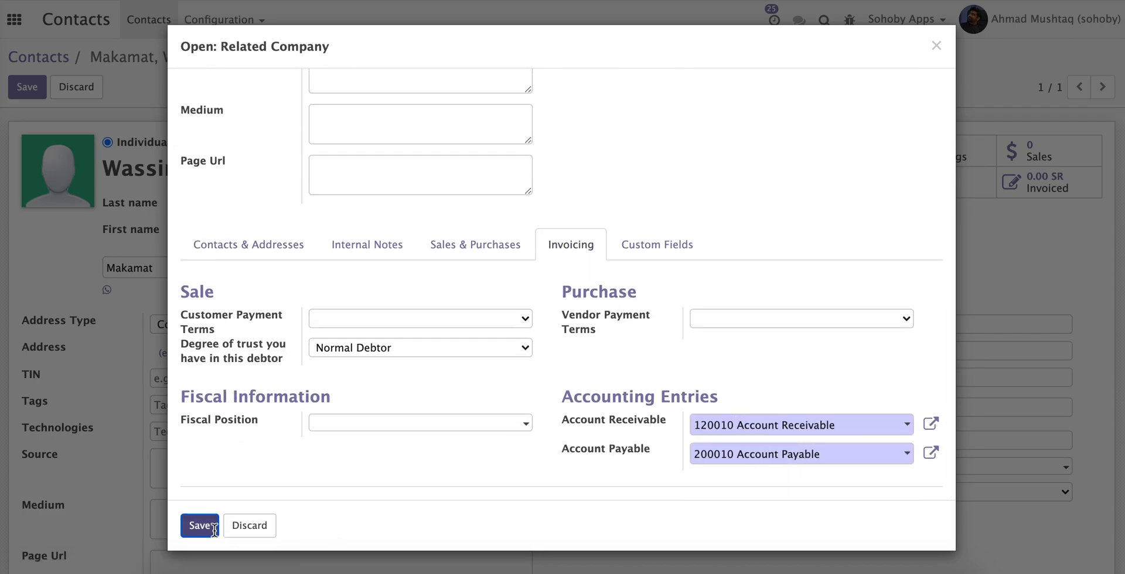
{"action": "left_click", "coordinate": [199, 525]}
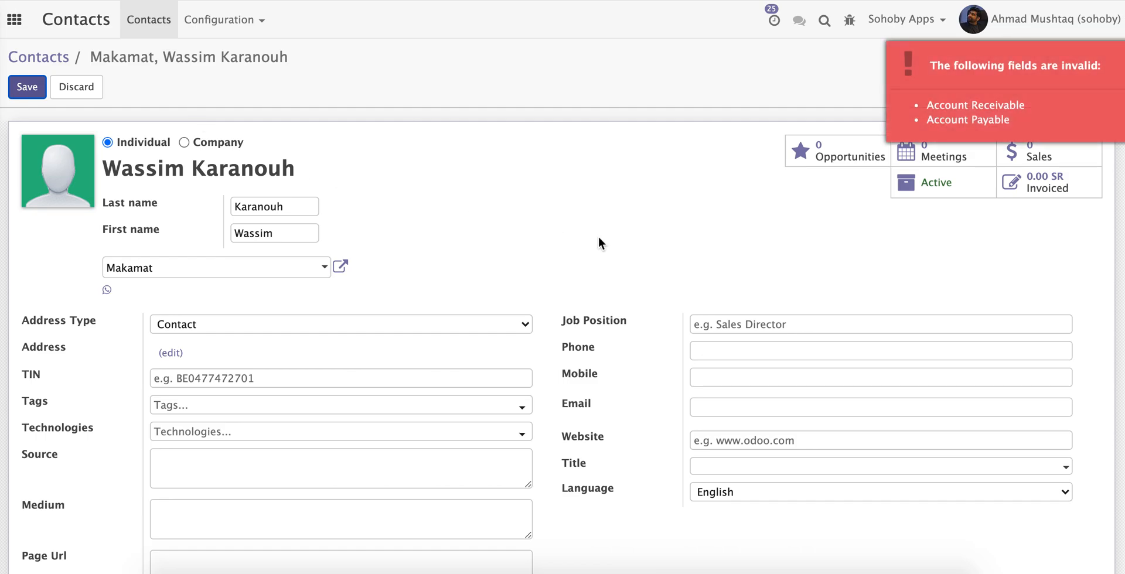
{"action": "mouse_move", "coordinate": [931, 63]}
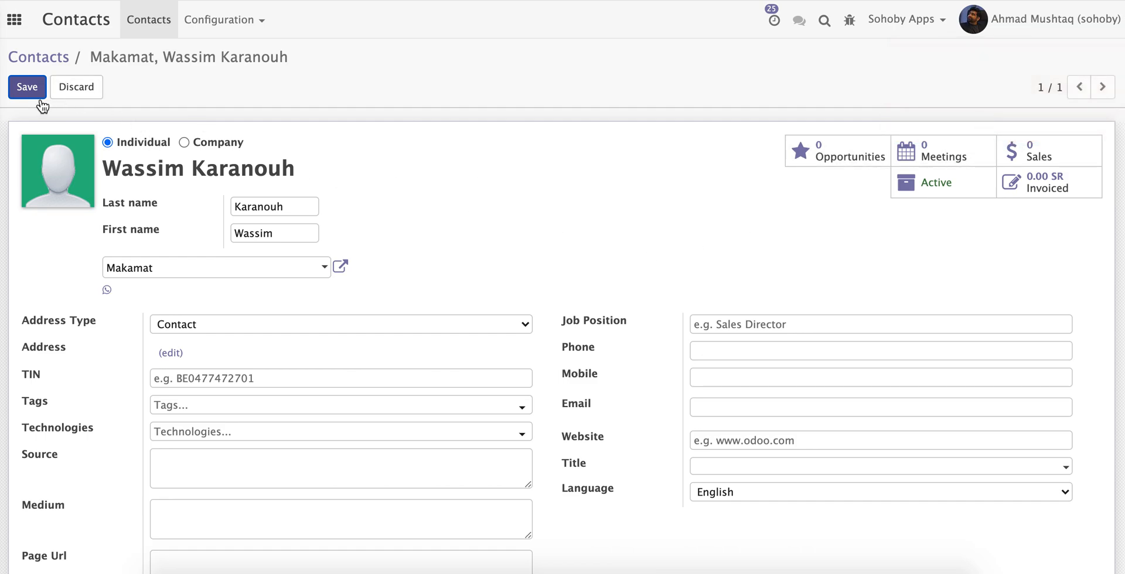
{"action": "left_click", "coordinate": [26, 86]}
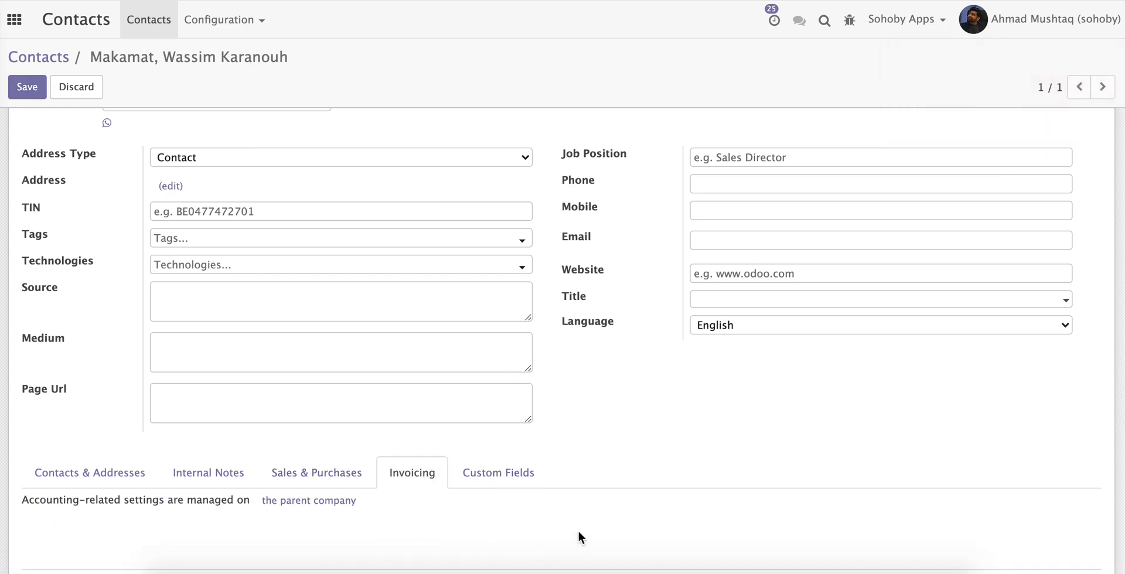
{"action": "mouse_move", "coordinate": [564, 528]}
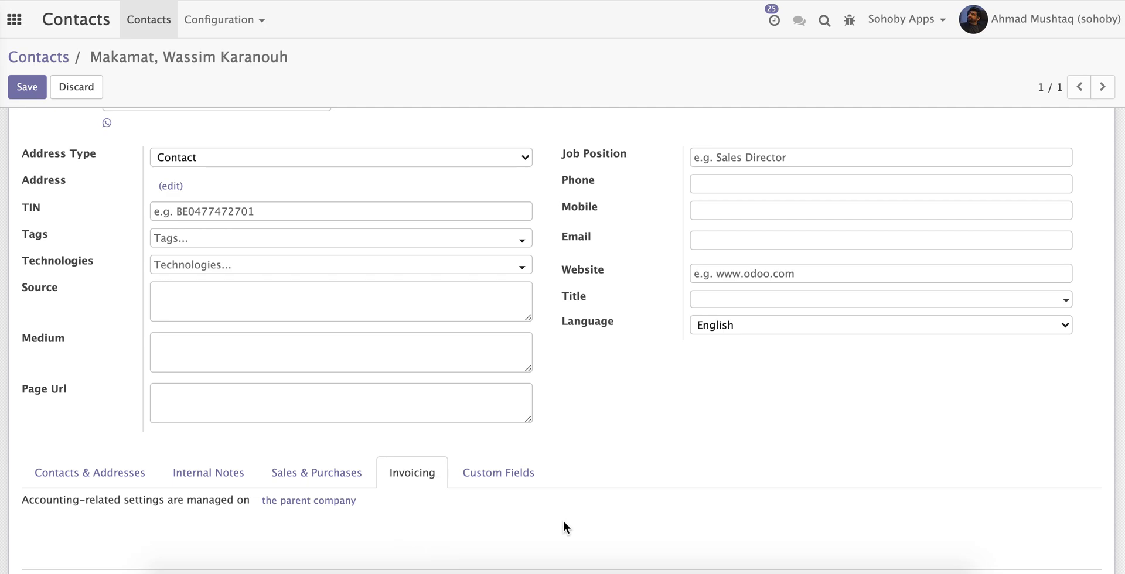
{"action": "left_click", "coordinate": [208, 268]}
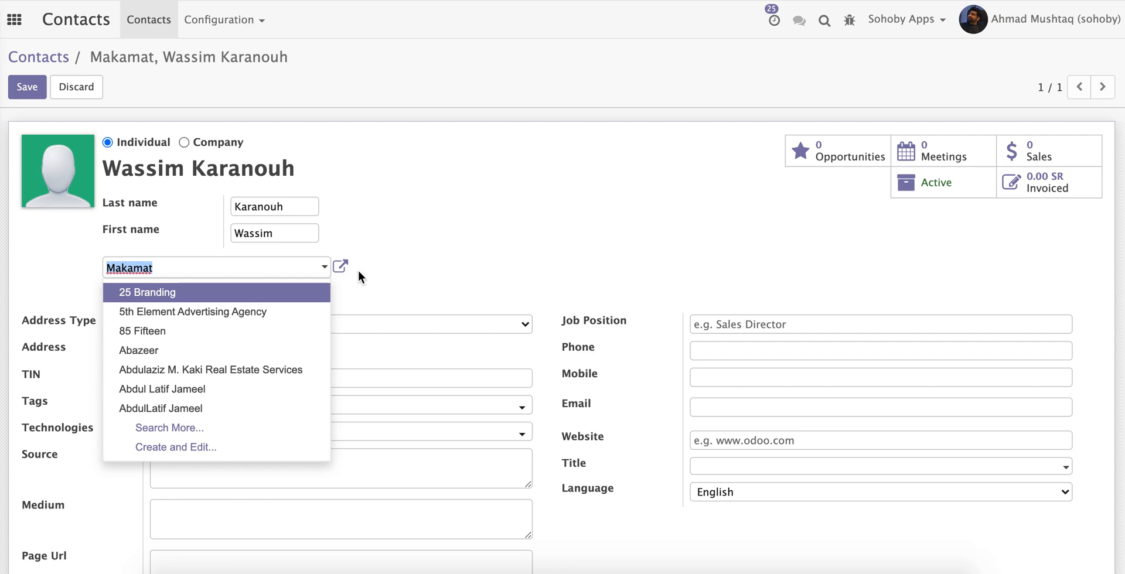
Step: Choose 120010 Account Receivable and 200010 Account Payable on the contact's Invoicing tab
{"action": "scroll", "scroll_direction": "down", "scroll_amount": 3}
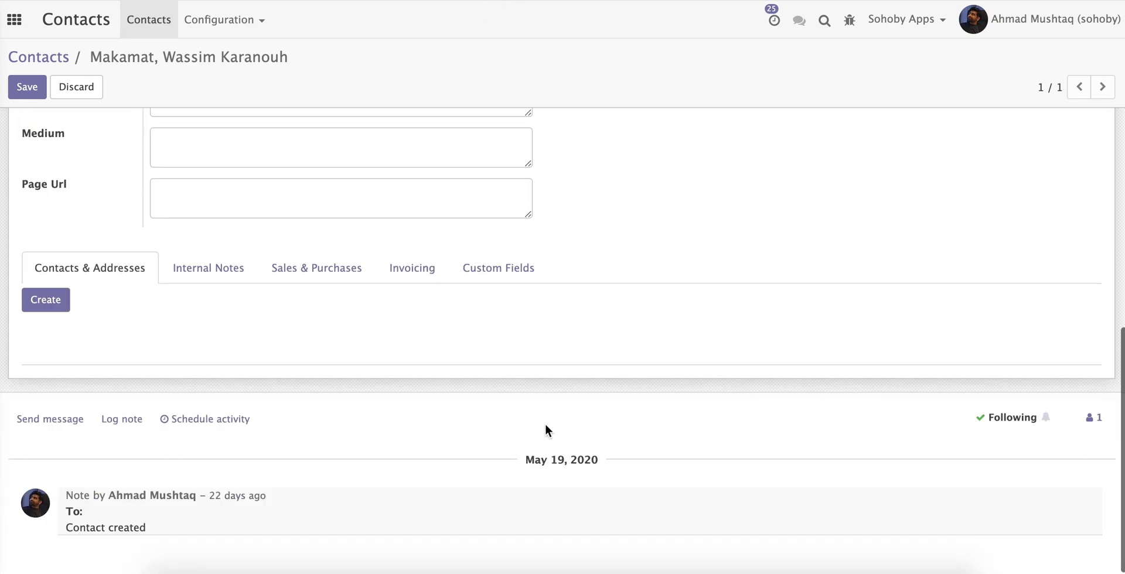
{"action": "left_click", "coordinate": [412, 268]}
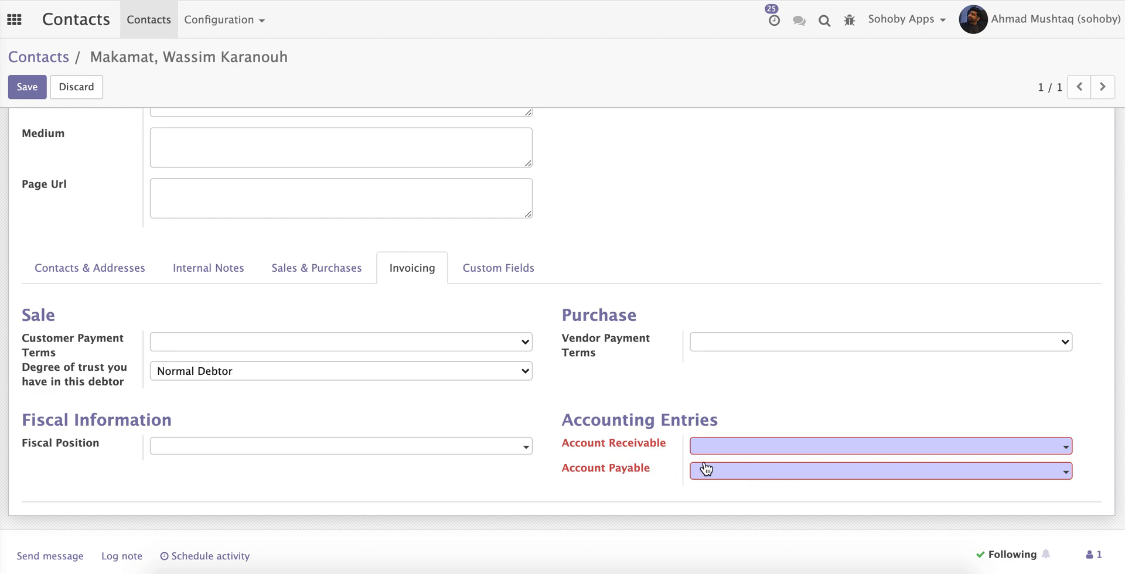
{"action": "mouse_move", "coordinate": [739, 454]}
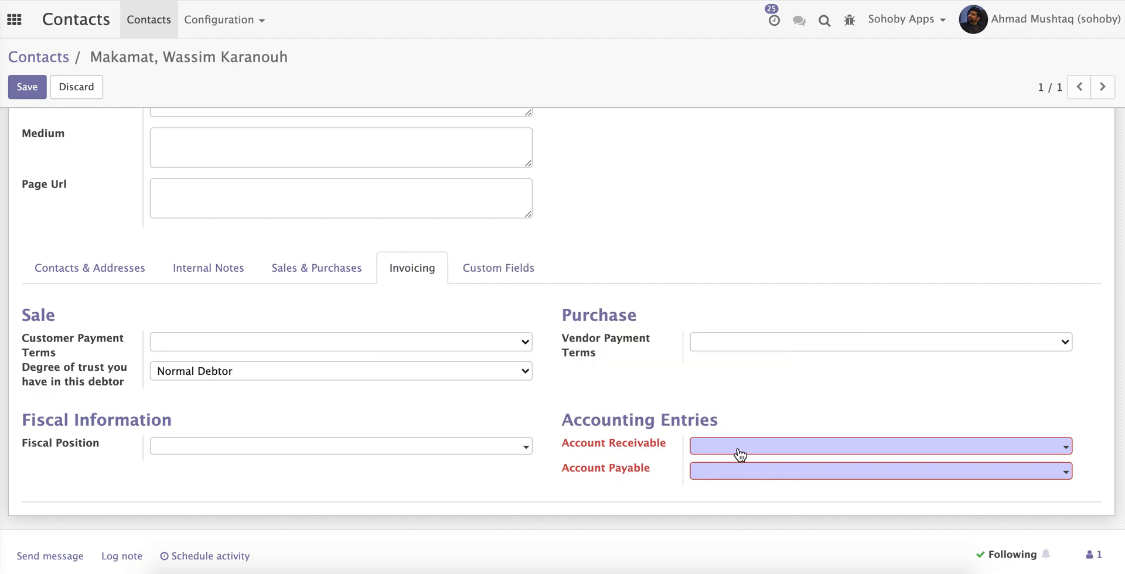
{"action": "left_click", "coordinate": [879, 446]}
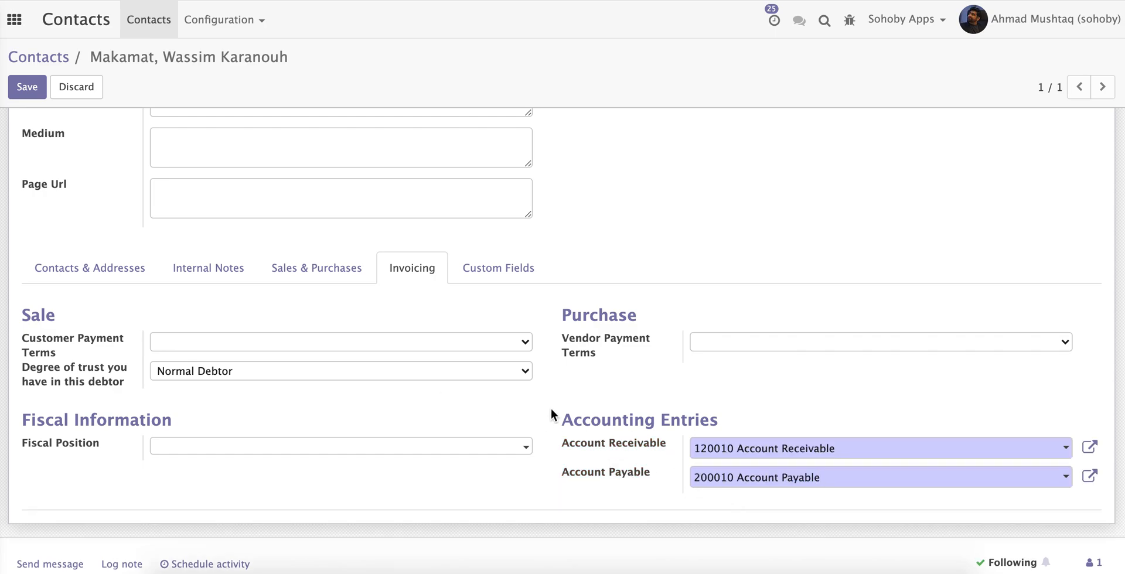
{"action": "mouse_move", "coordinate": [519, 425]}
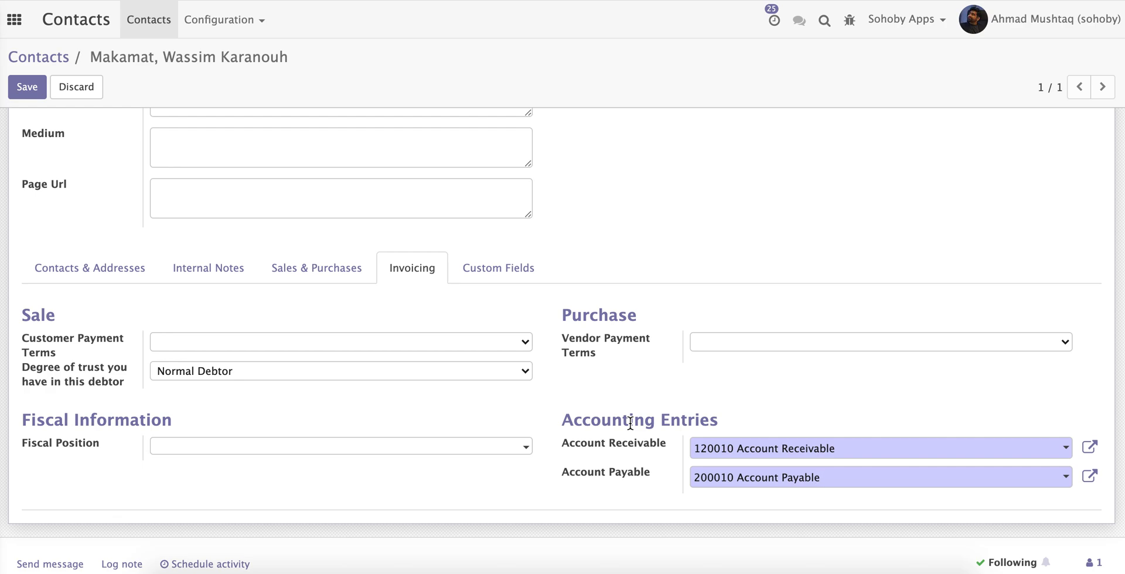
{"action": "scroll", "scroll_direction": "down", "scroll_amount": 3}
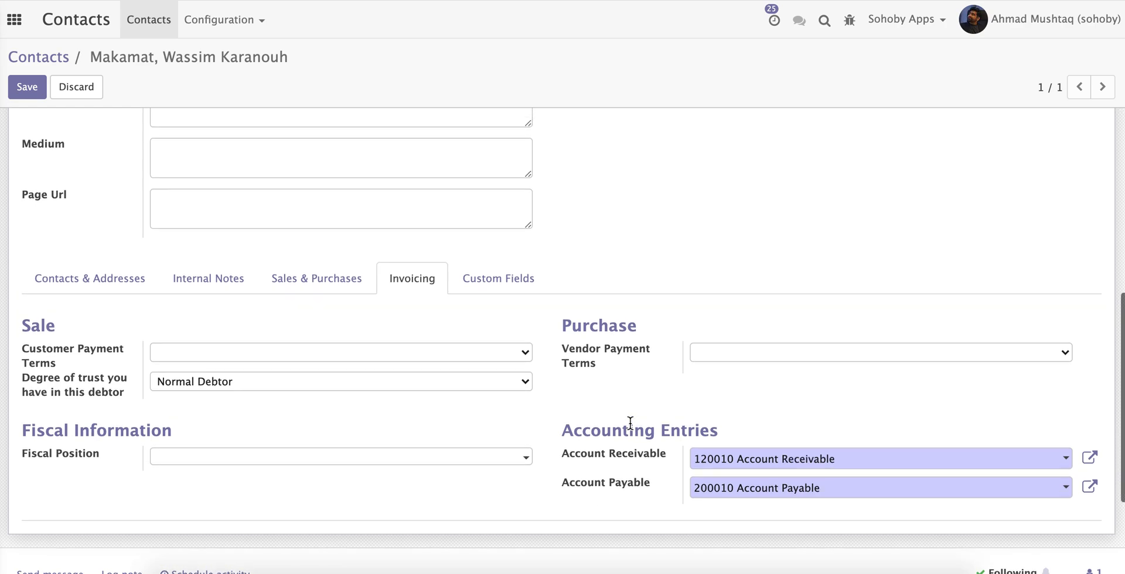
{"action": "scroll", "scroll_direction": "up", "scroll_amount": 3}
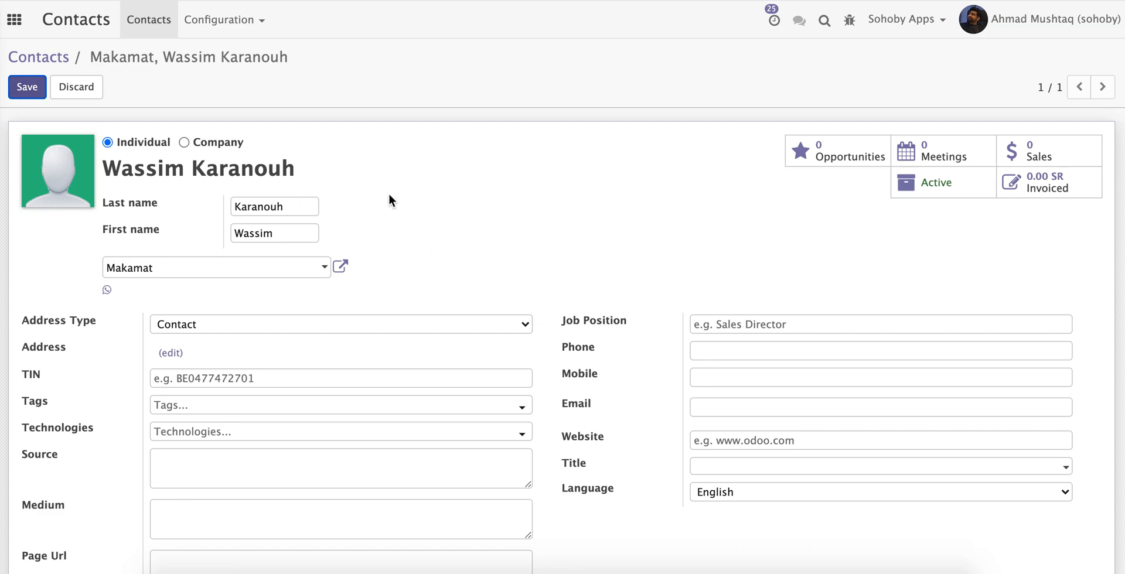
{"action": "left_click", "coordinate": [27, 86]}
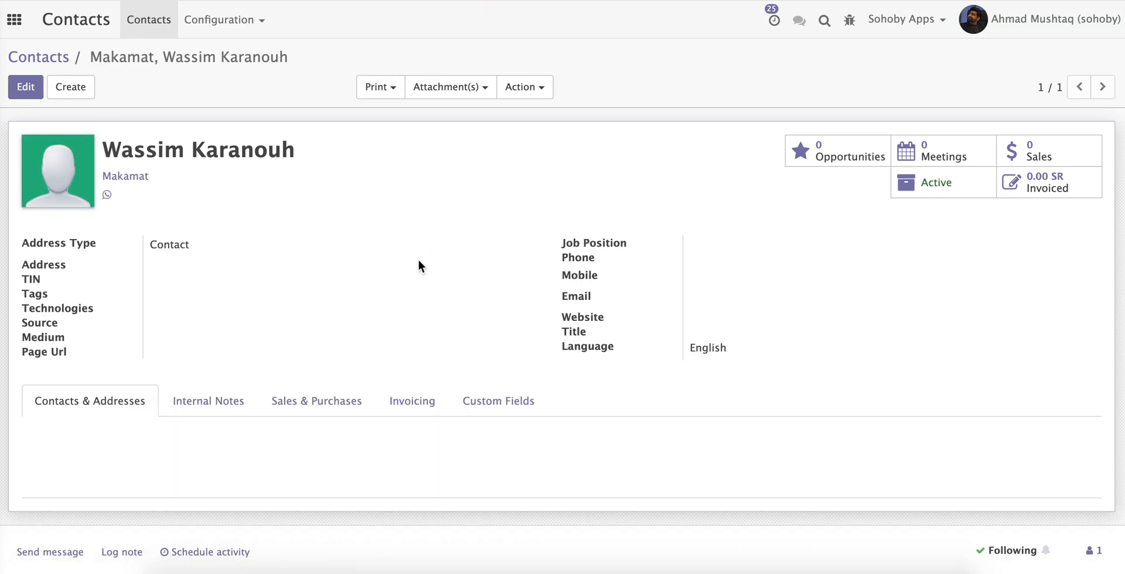
{"action": "mouse_move", "coordinate": [427, 269]}
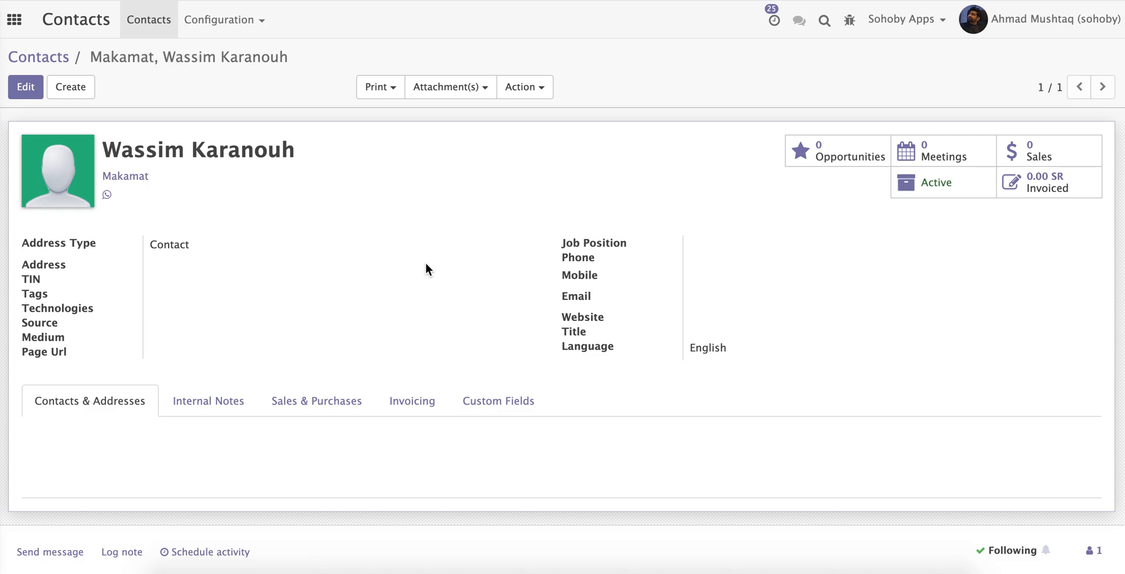